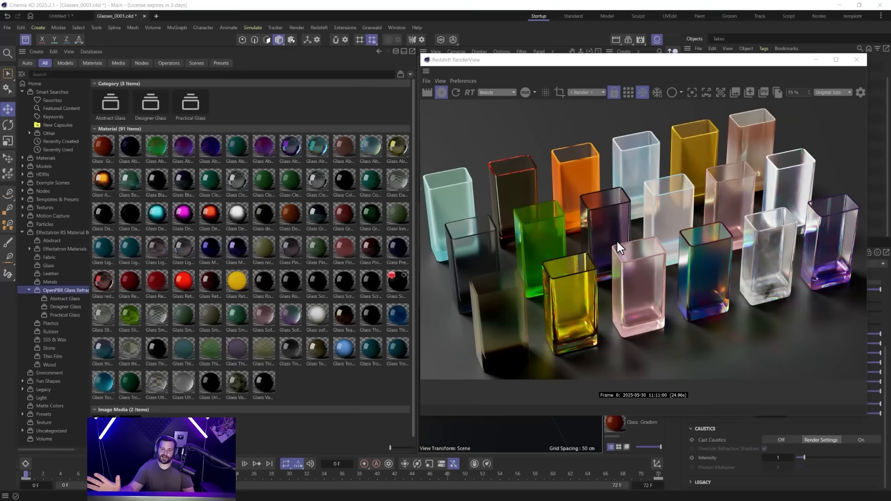
{"action": "mouse_move", "coordinate": [582, 189]}
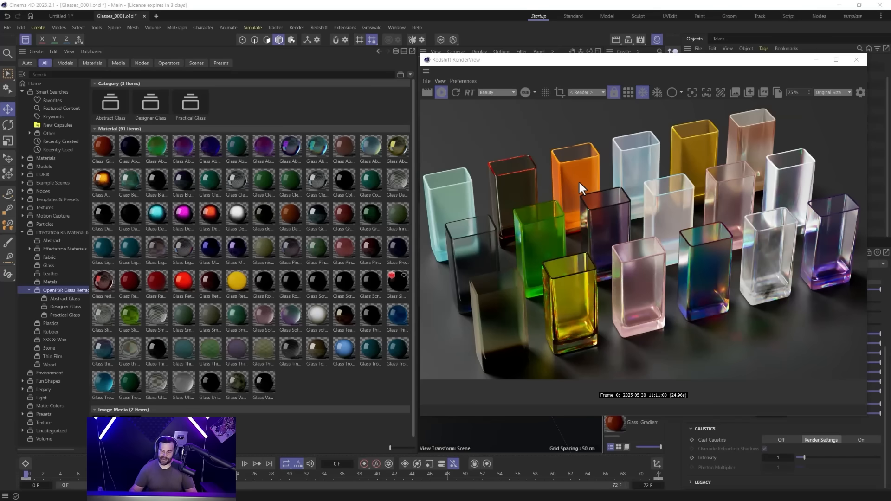
{"action": "mouse_move", "coordinate": [584, 176]}
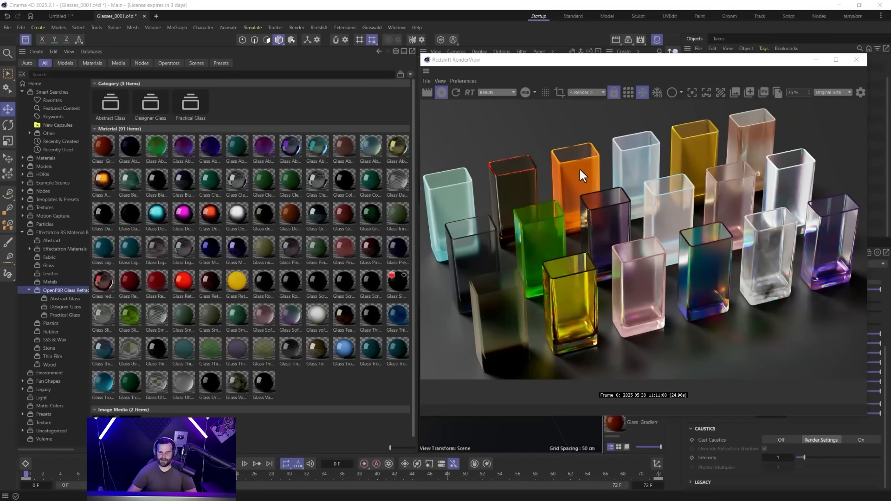
{"action": "mouse_move", "coordinate": [78, 95]}
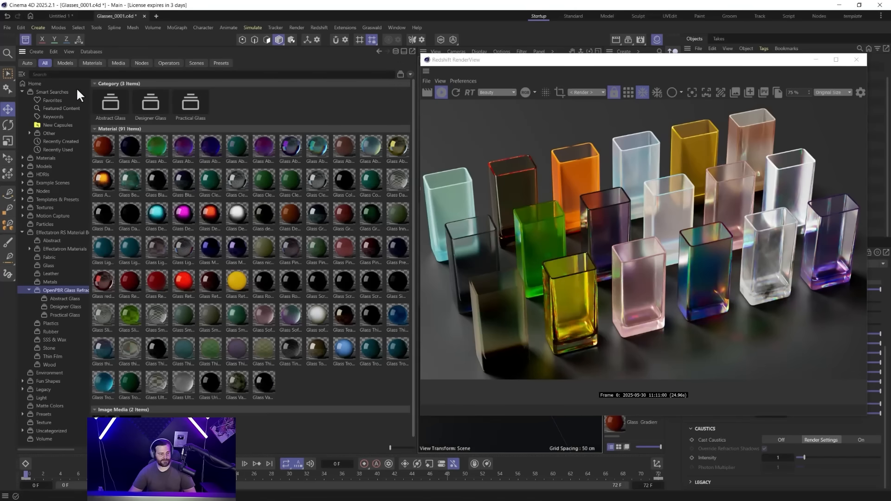
Step: Import the Abstract Glass Collection OpenPBR zip into the asset database, skipping existing assets
{"action": "left_click", "coordinate": [36, 51]}
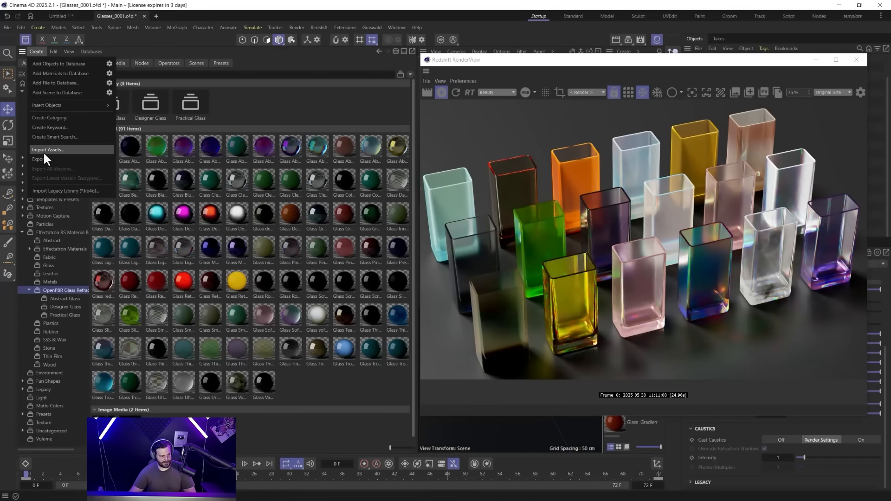
{"action": "left_click", "coordinate": [48, 150]}
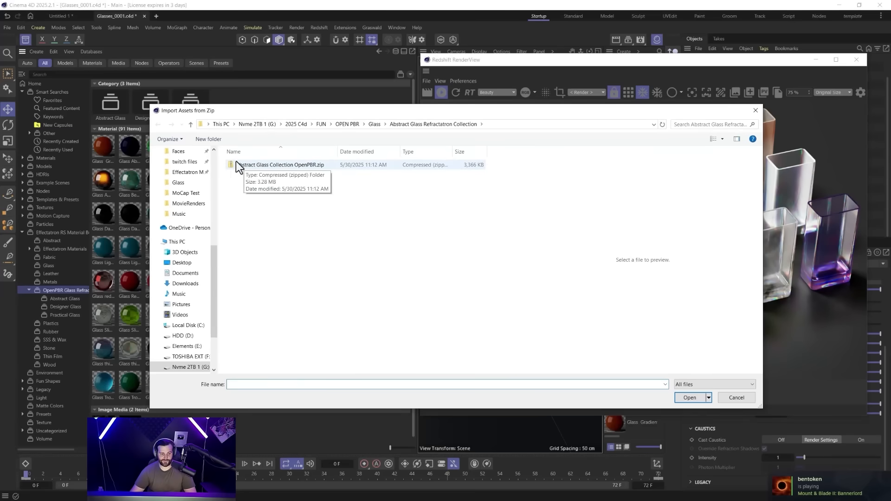
{"action": "left_click", "coordinate": [280, 165]}
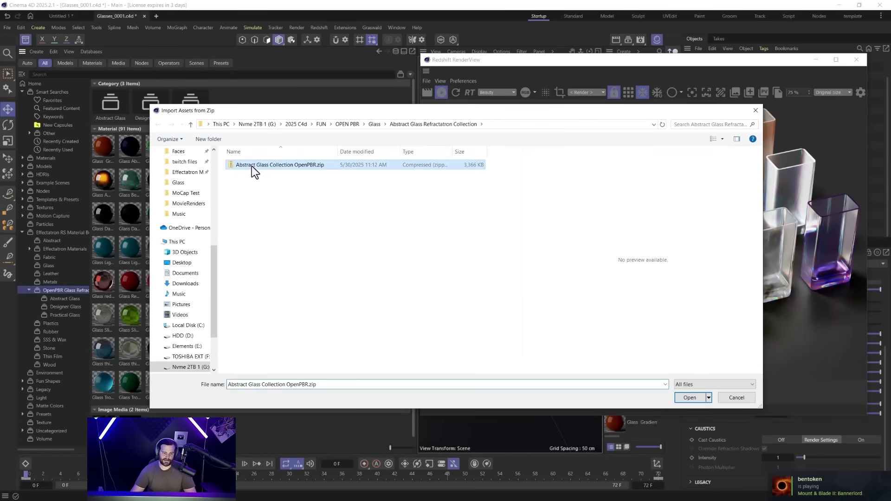
{"action": "left_click", "coordinate": [689, 397]}
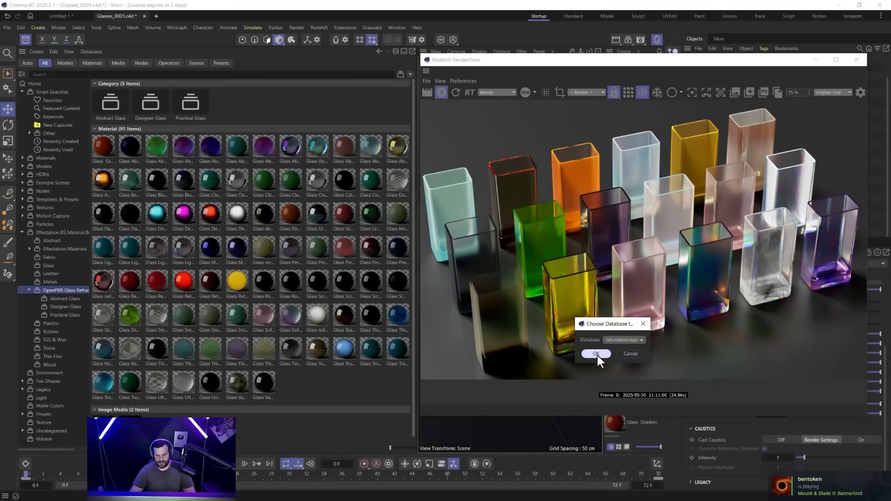
{"action": "left_click", "coordinate": [595, 354]}
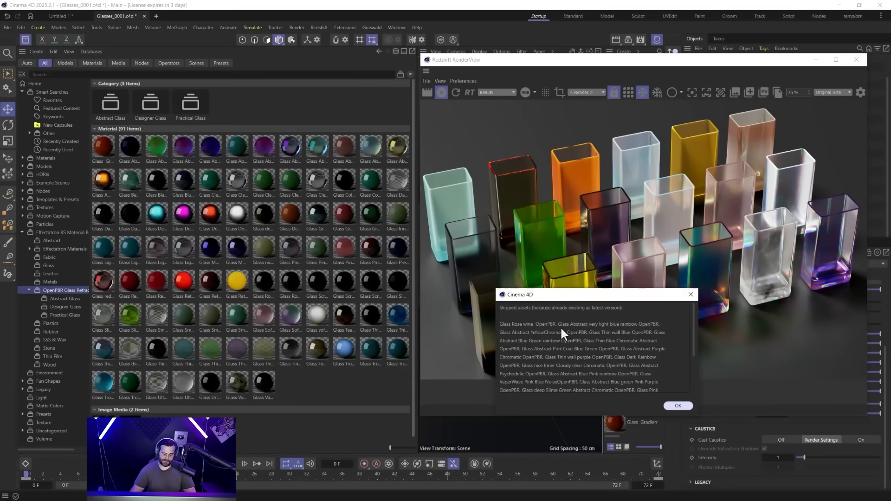
{"action": "left_click", "coordinate": [677, 406]}
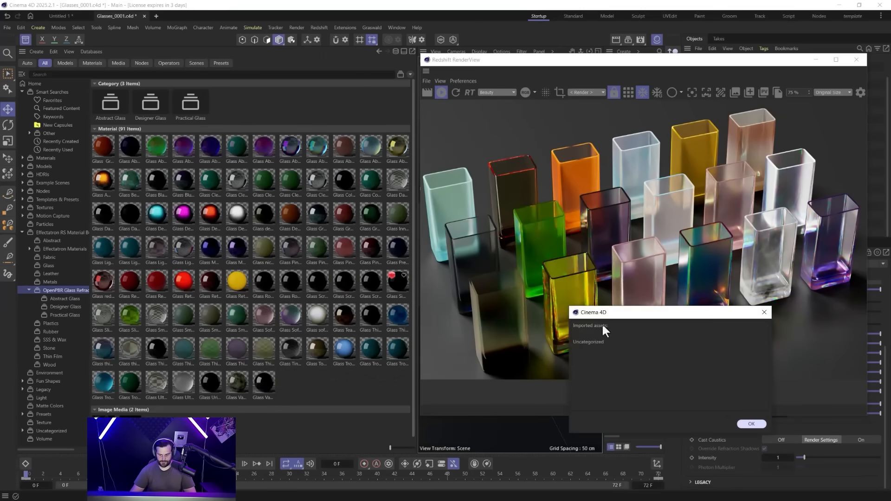
{"action": "left_click", "coordinate": [751, 424]}
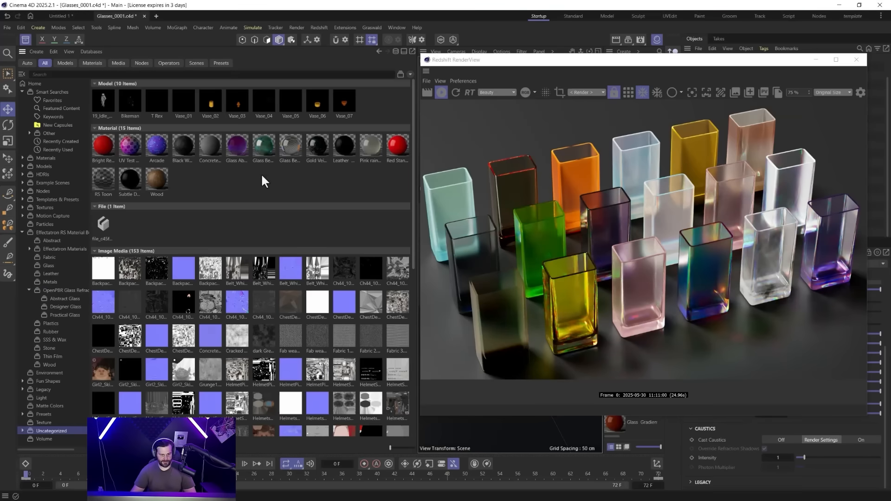
{"action": "mouse_move", "coordinate": [66, 445]}
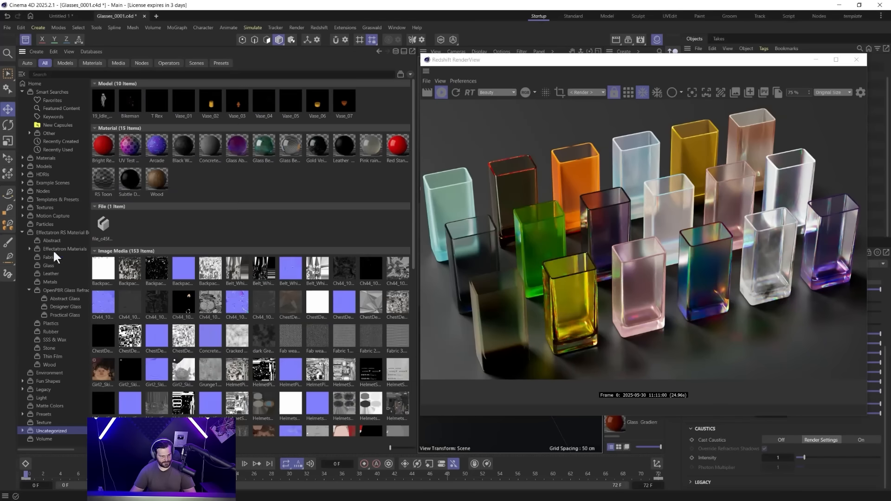
Step: Select the Abstract Glass subfolder under OpenPBR Glass Refraction to list its 30 materials
{"action": "left_click", "coordinate": [64, 299]}
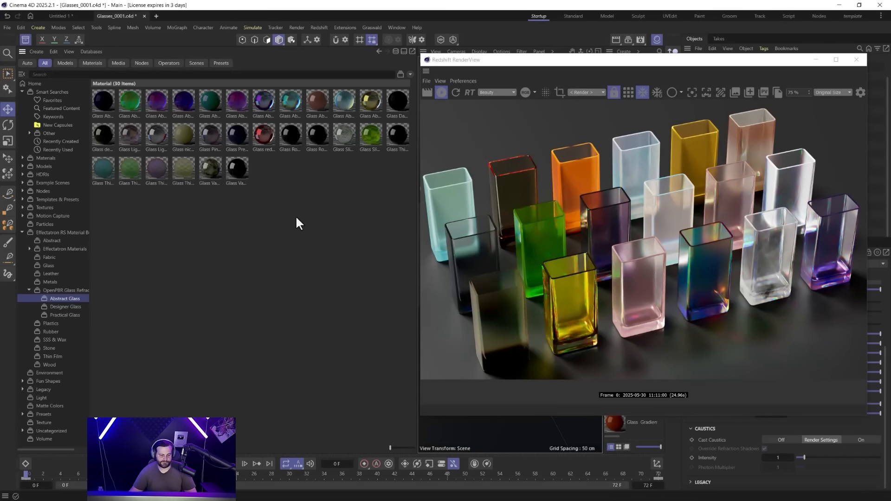
{"action": "mouse_move", "coordinate": [243, 213]}
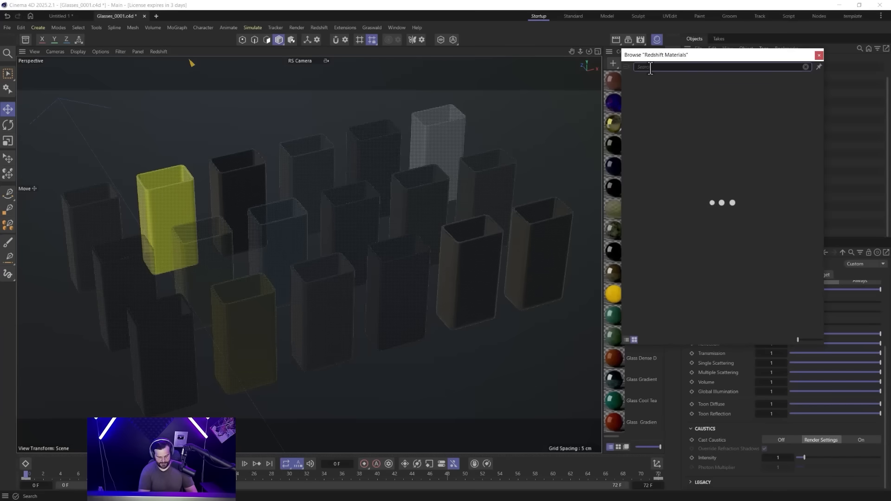
Step: Search Redshift materials for 'openpbr' and scroll through the Abstract and Designer Glass sets
{"action": "type", "text": "openpbi"}
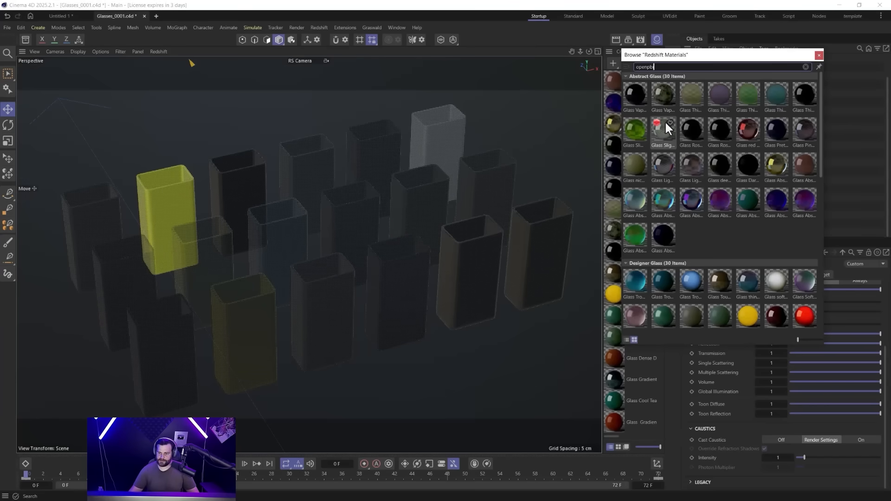
{"action": "scroll", "scroll_direction": "down", "scroll_amount": 3}
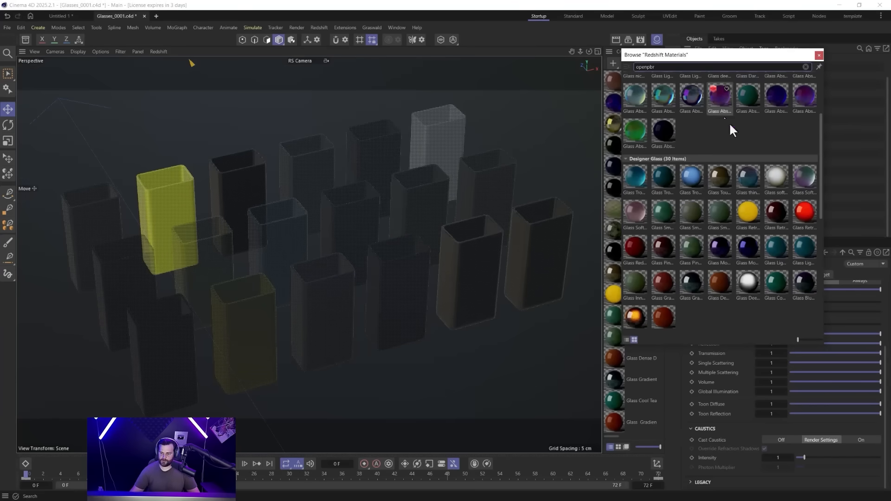
{"action": "scroll", "scroll_direction": "down", "scroll_amount": 3}
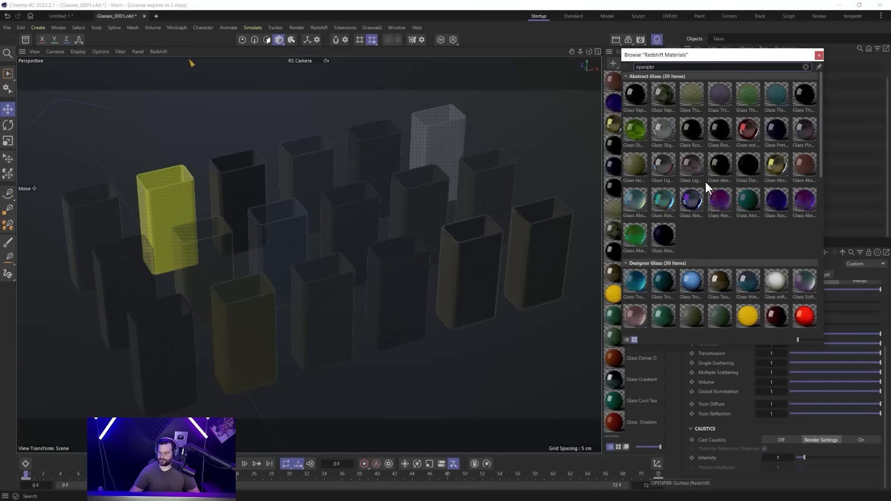
{"action": "mouse_move", "coordinate": [718, 101]}
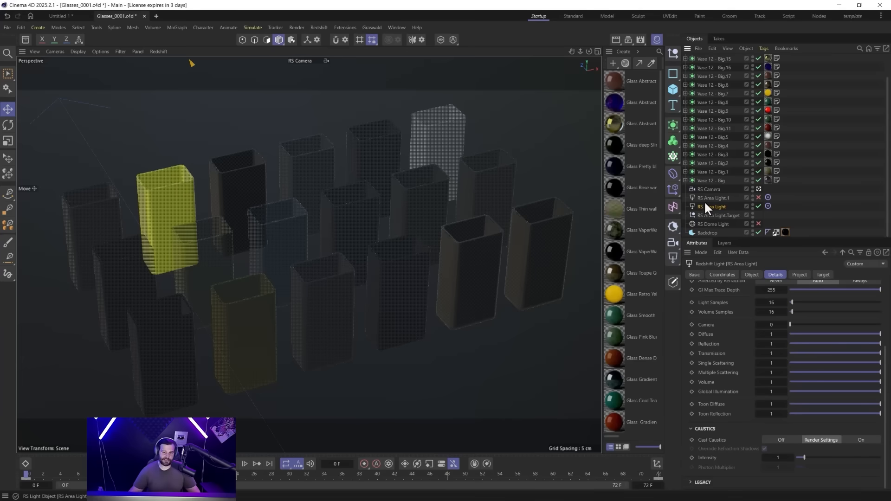
{"action": "mouse_move", "coordinate": [710, 206]}
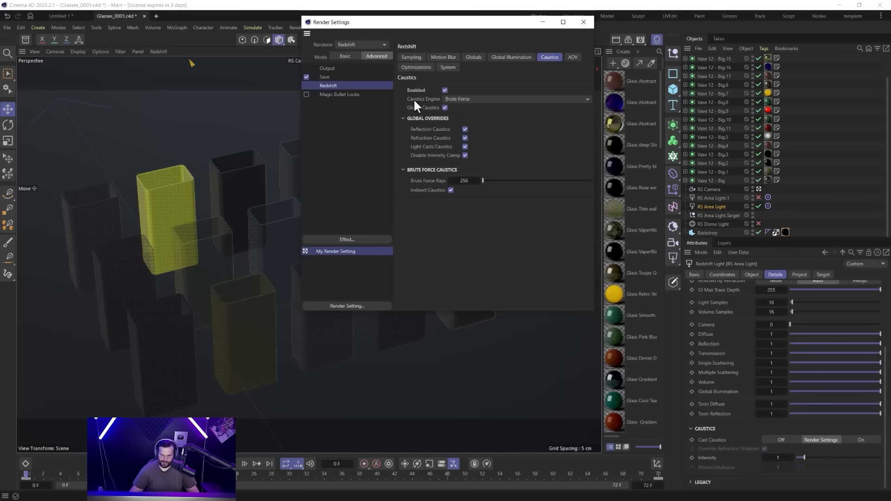
{"action": "mouse_move", "coordinate": [443, 113]}
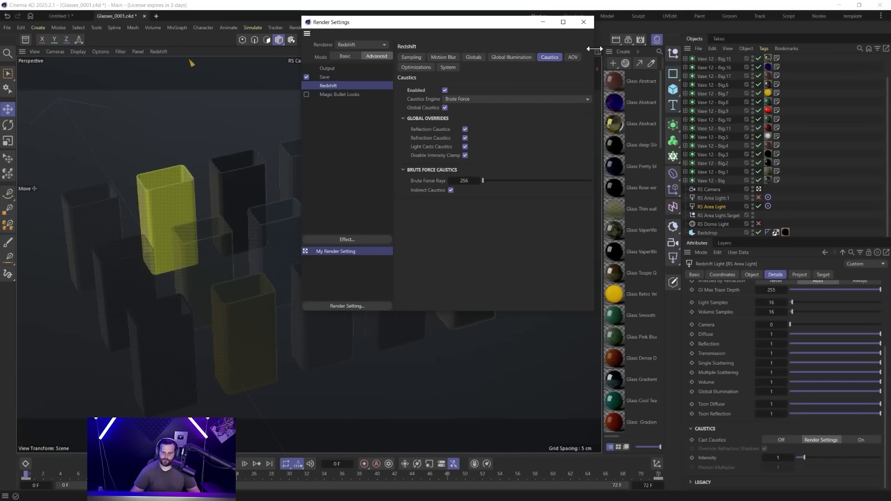
Step: Confirm brute-force caustics in Render Settings and set the area light's Caustics Intensity to 10
{"action": "left_click", "coordinate": [582, 21]}
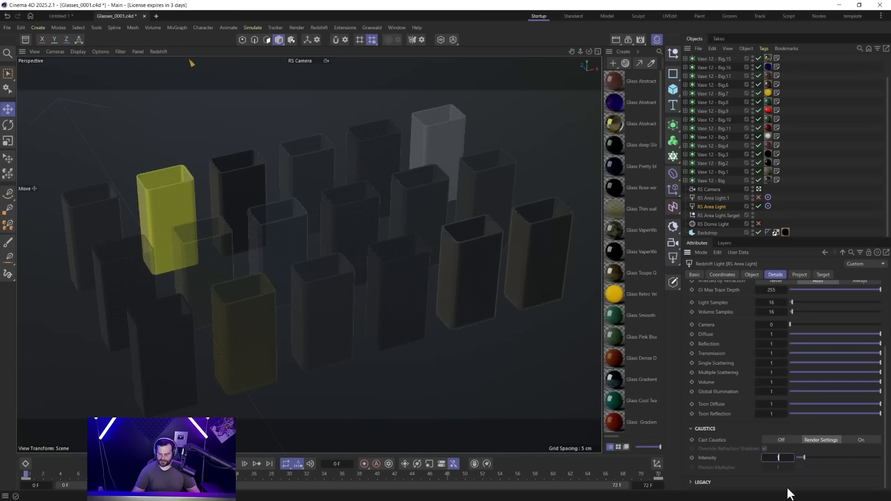
{"action": "type", "text": "10"}
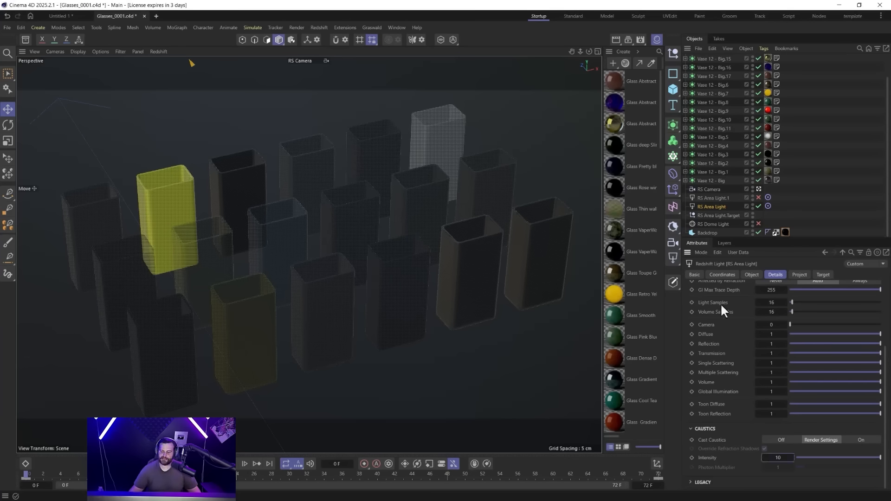